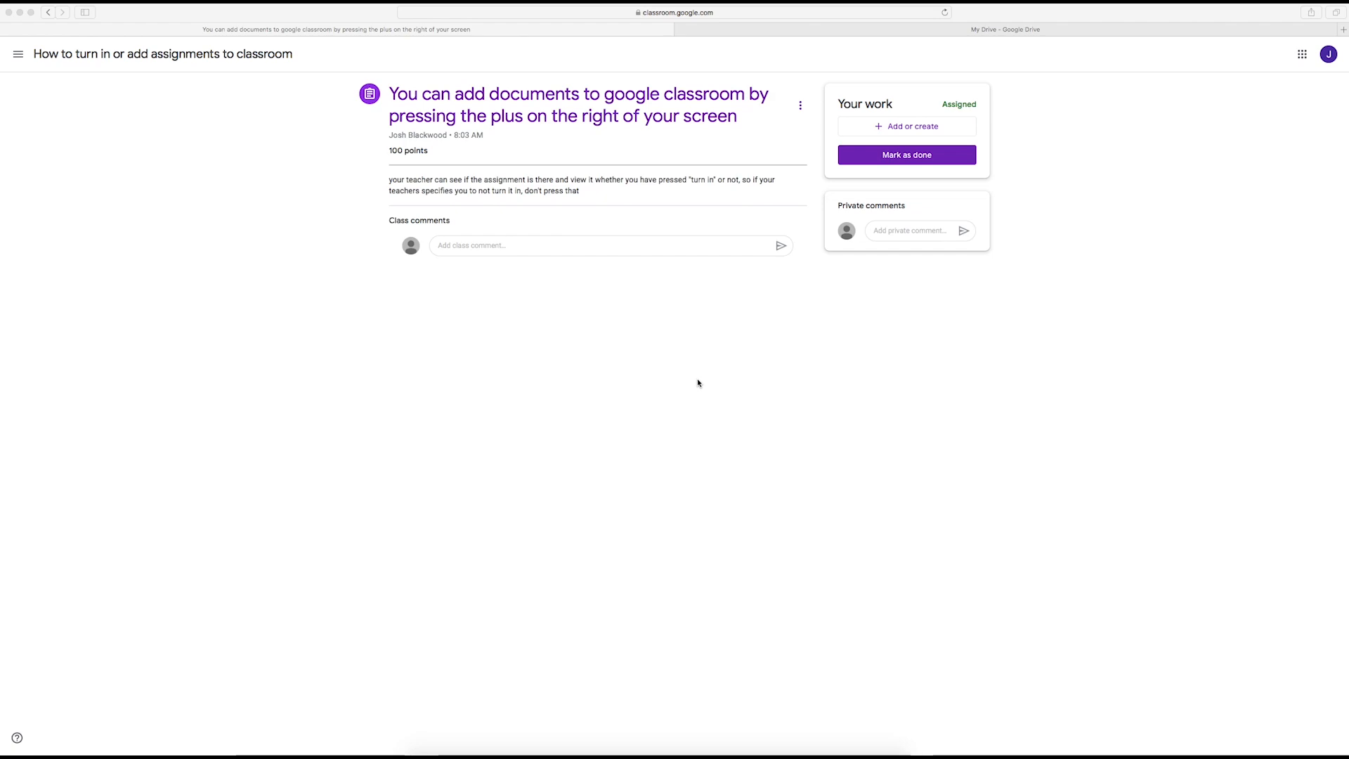
Step: Open the Google Drive file picker from the Your work panel's Add or create menu
{"action": "left_click", "coordinate": [905, 126]}
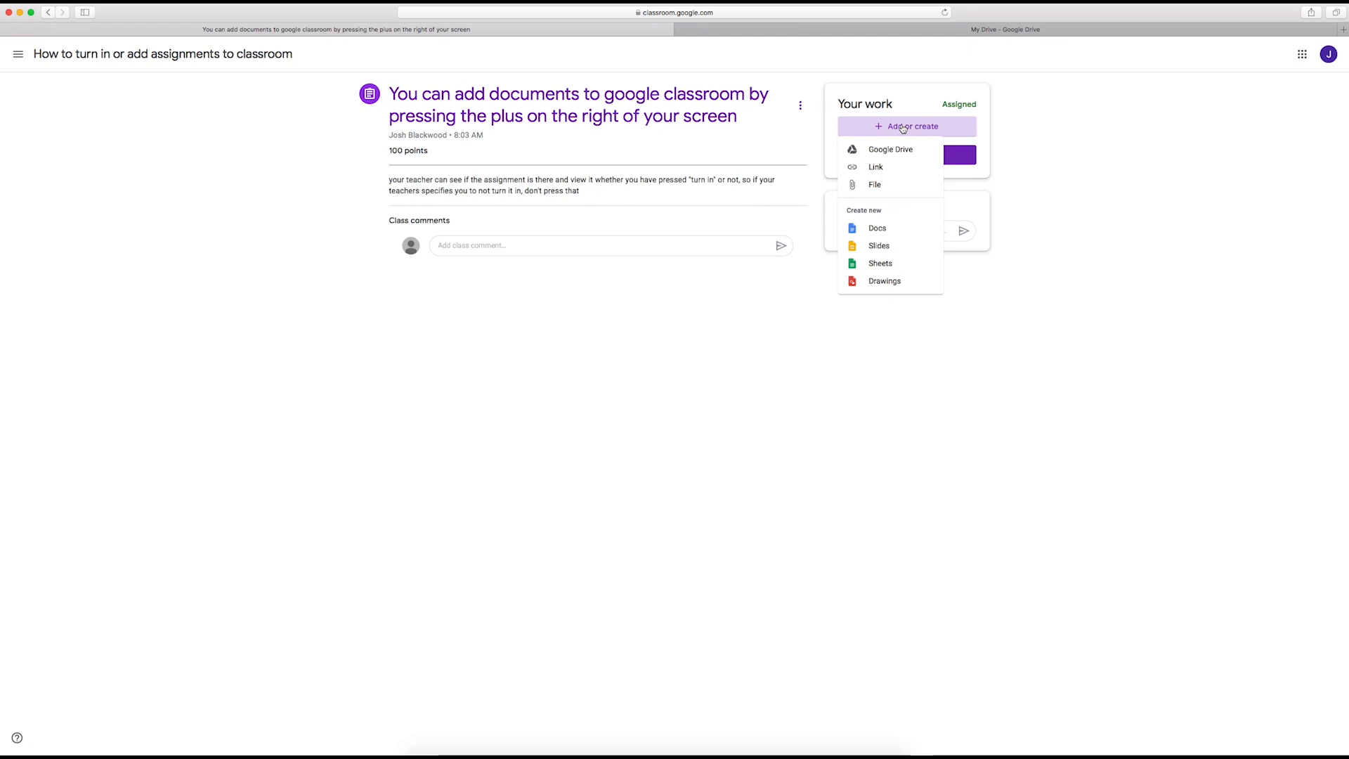
{"action": "mouse_move", "coordinate": [878, 228]}
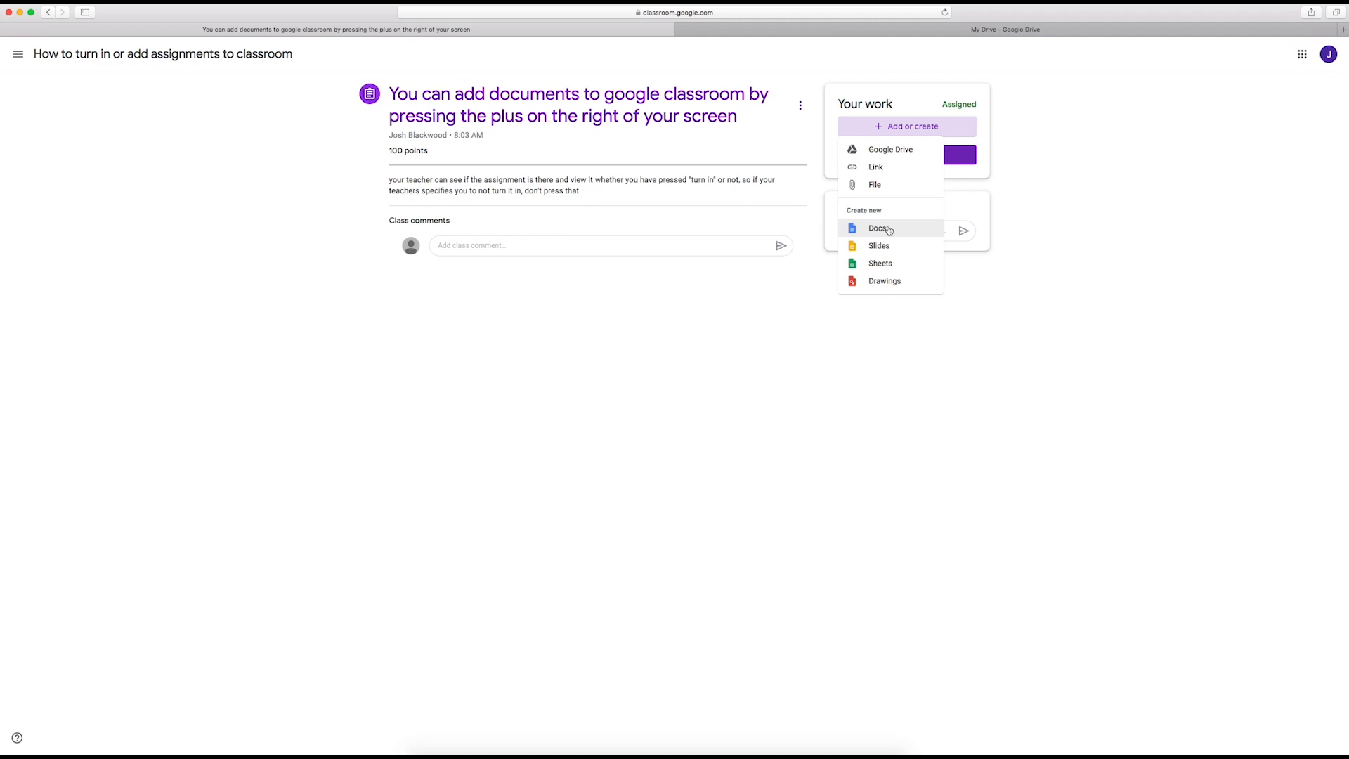
{"action": "mouse_move", "coordinate": [886, 263]}
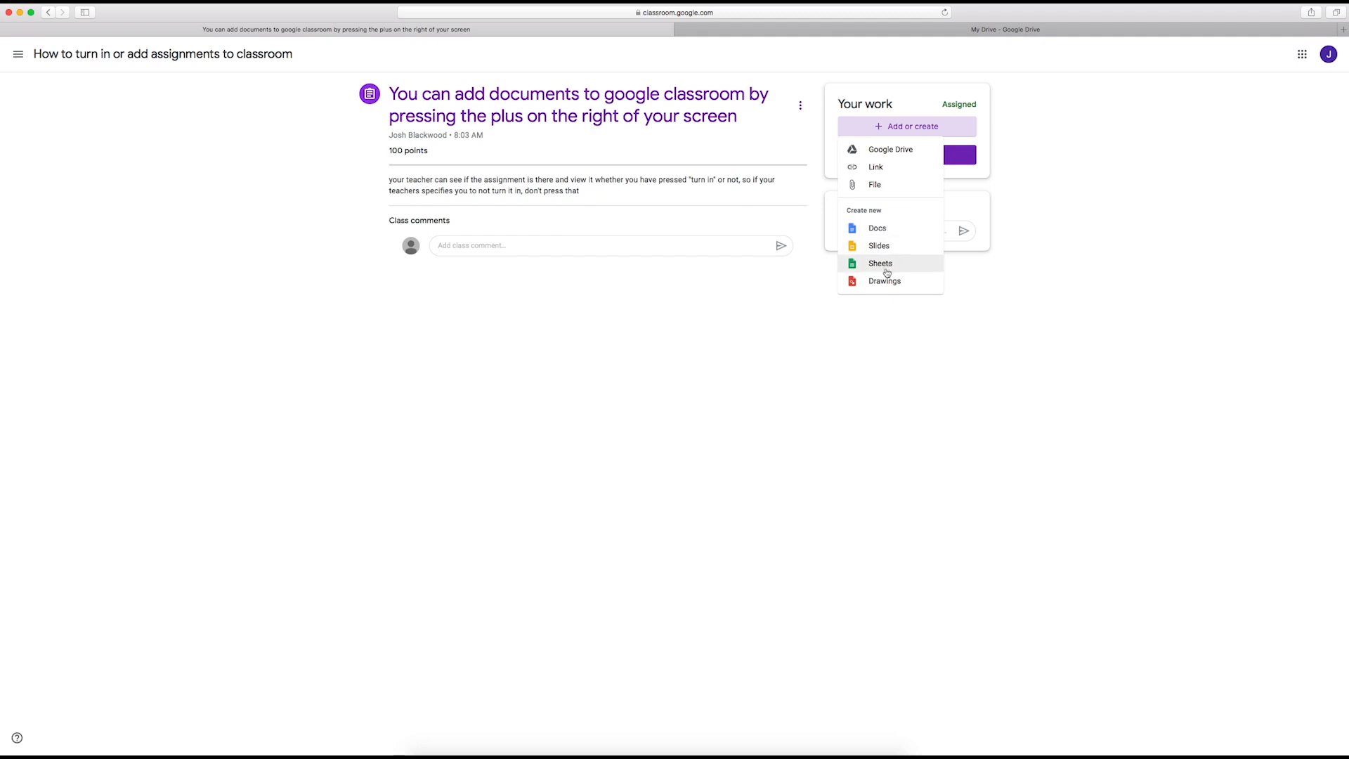
{"action": "mouse_move", "coordinate": [885, 280]}
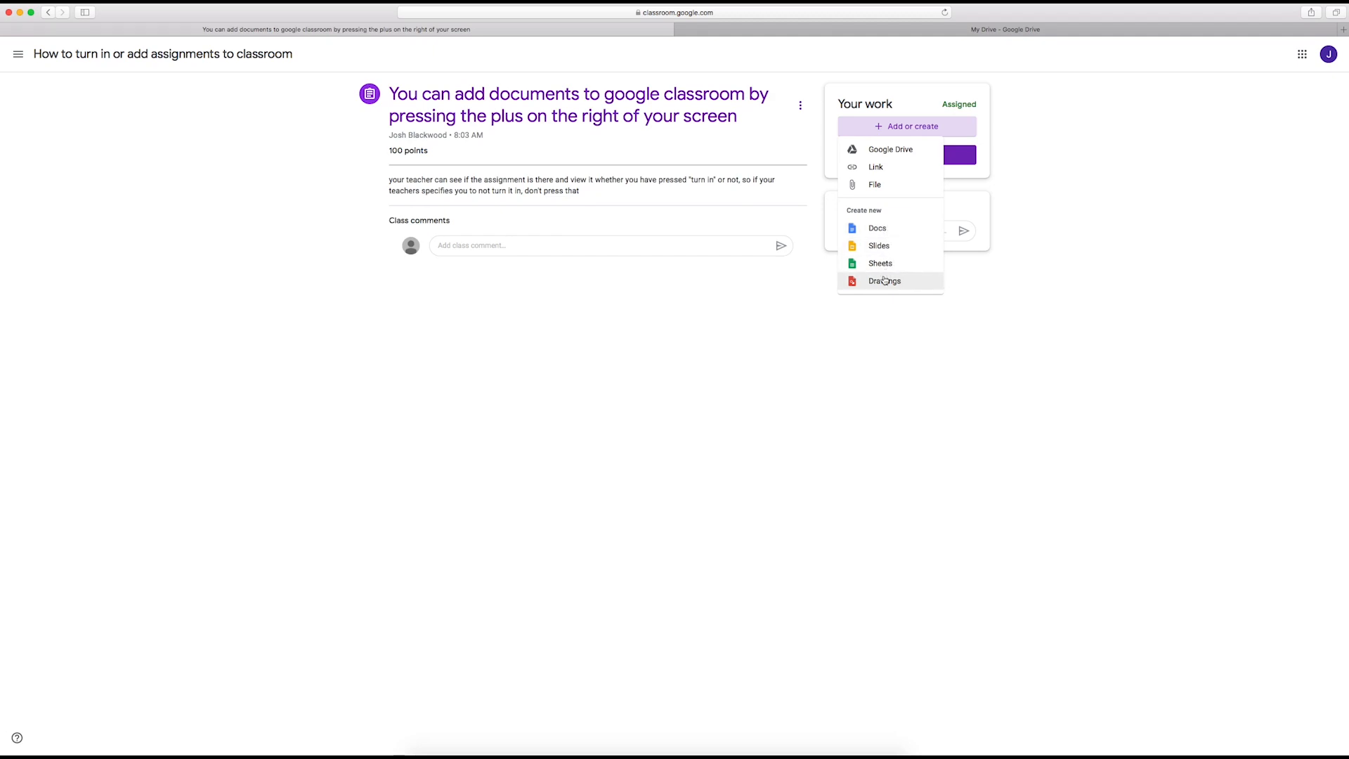
{"action": "mouse_move", "coordinate": [889, 149]}
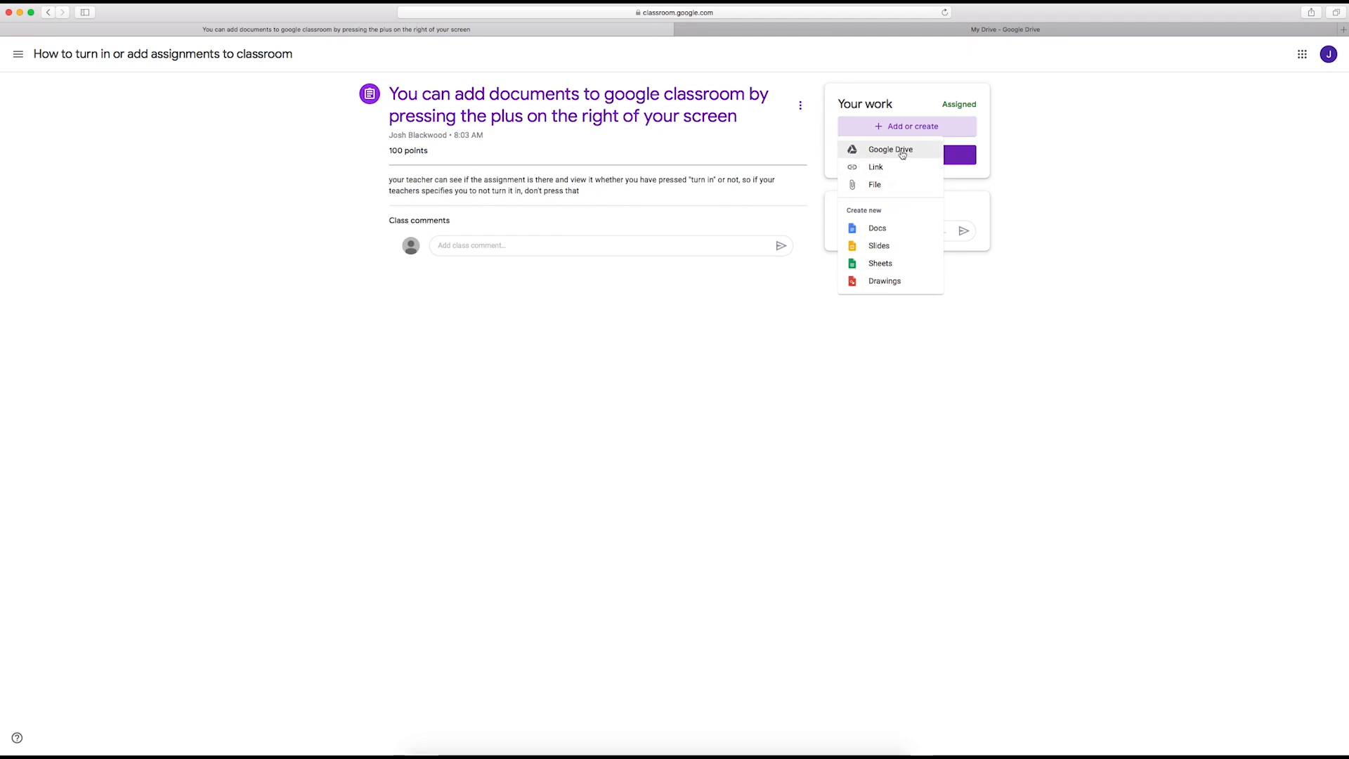
{"action": "left_click", "coordinate": [889, 149]}
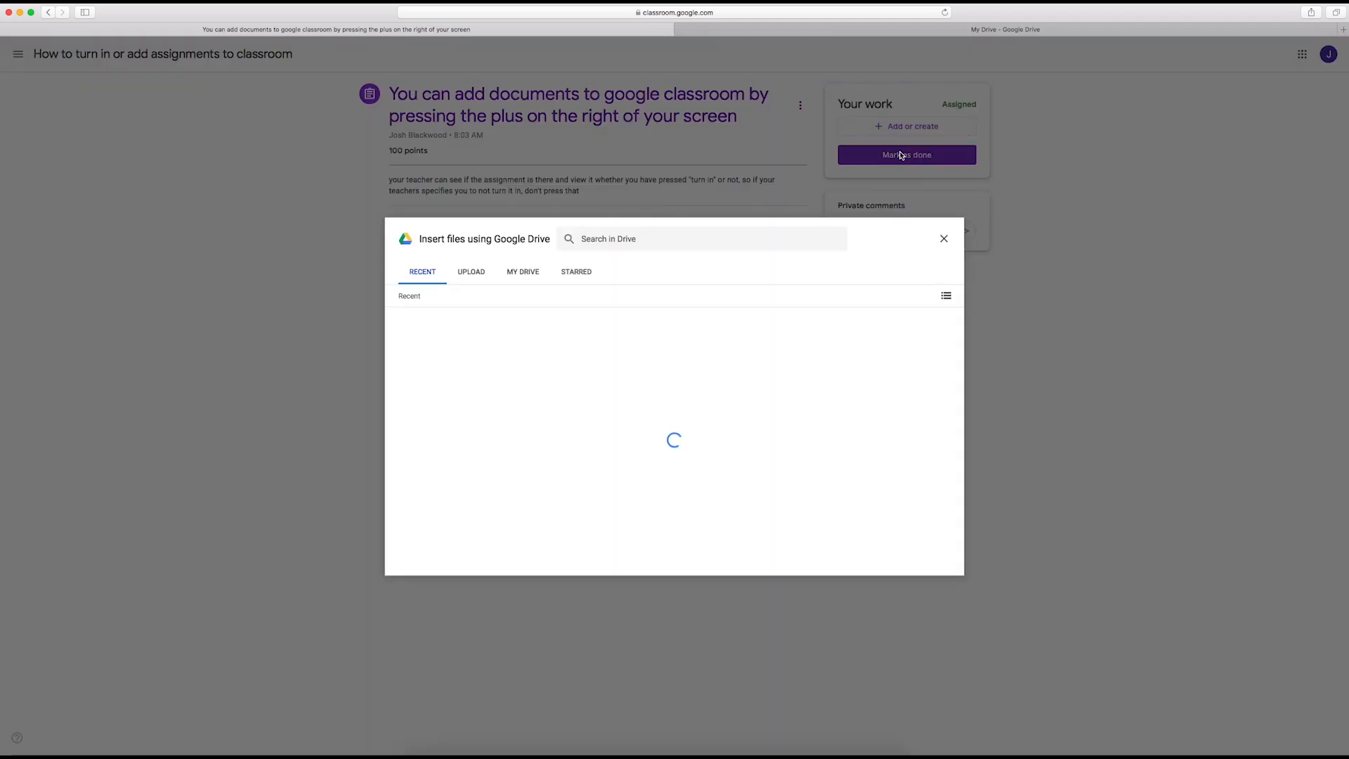
Step: Select the tutorial script document inside My Drive's AV tech folder
{"action": "left_click", "coordinate": [522, 271]}
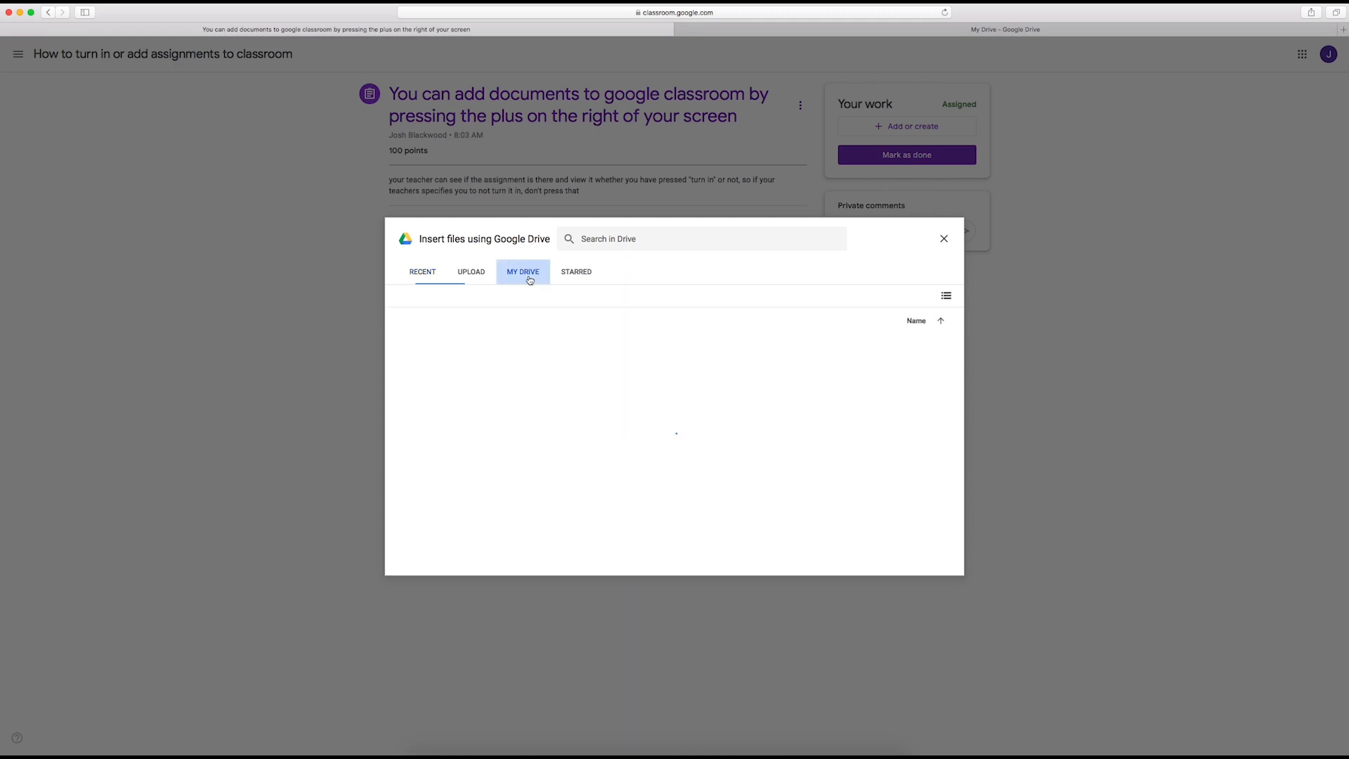
{"action": "left_click", "coordinate": [522, 271]}
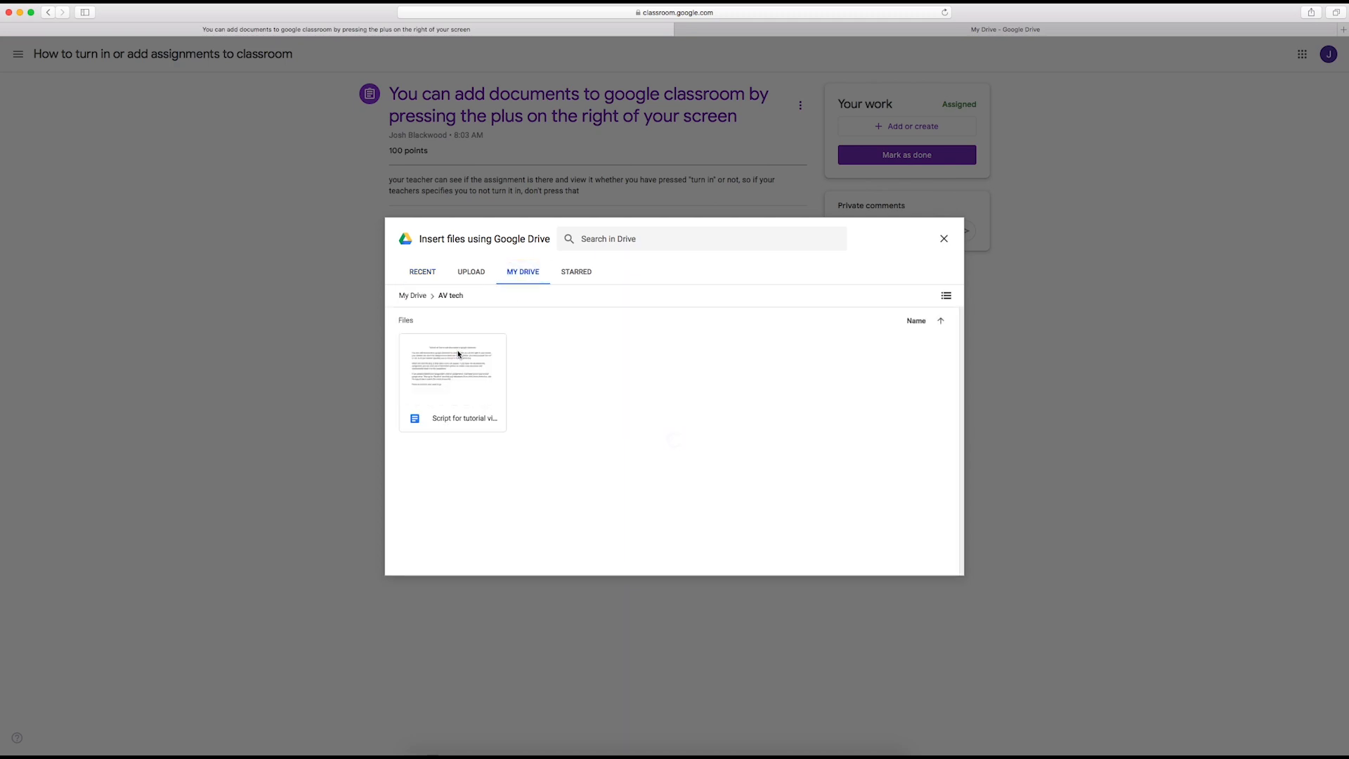
{"action": "left_click", "coordinate": [452, 379]}
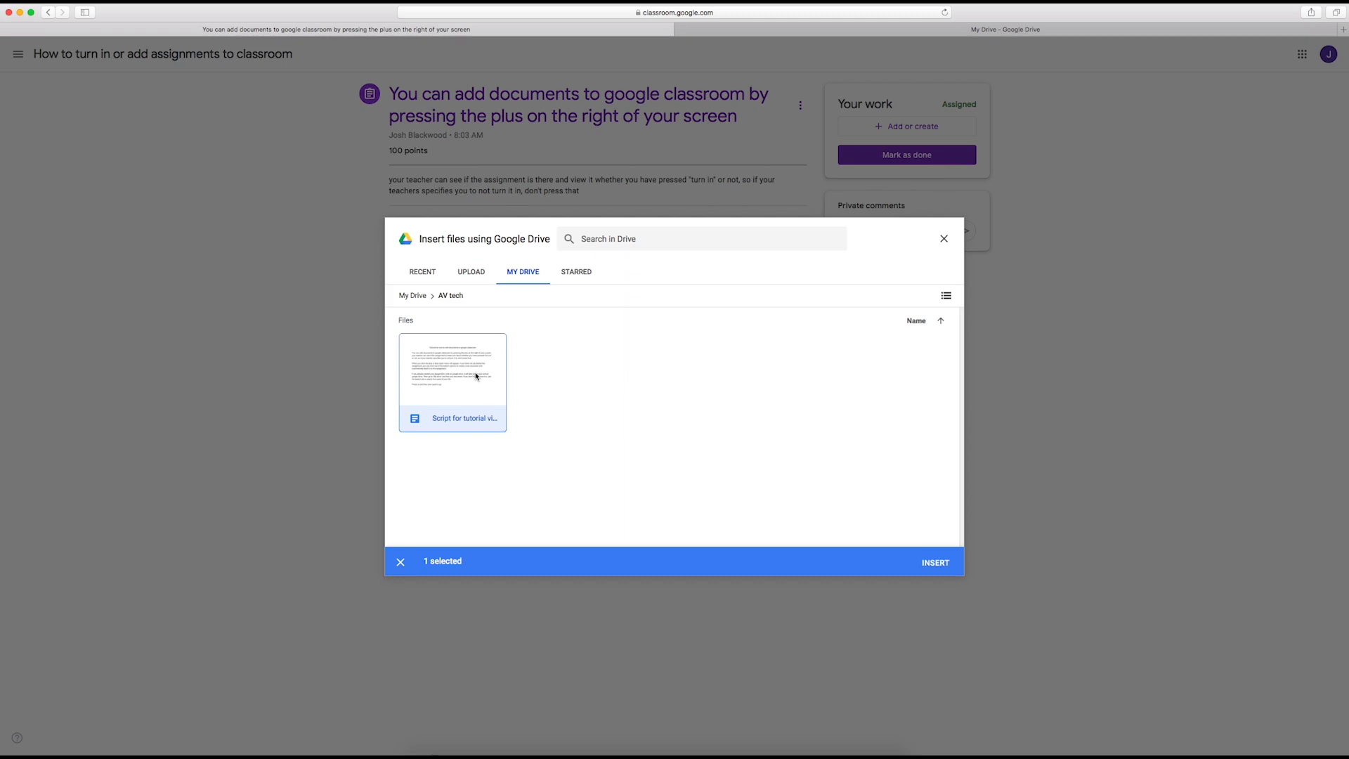
Step: Search Drive for 'script for tutorial video' and insert the matching document
{"action": "left_click", "coordinate": [412, 295]}
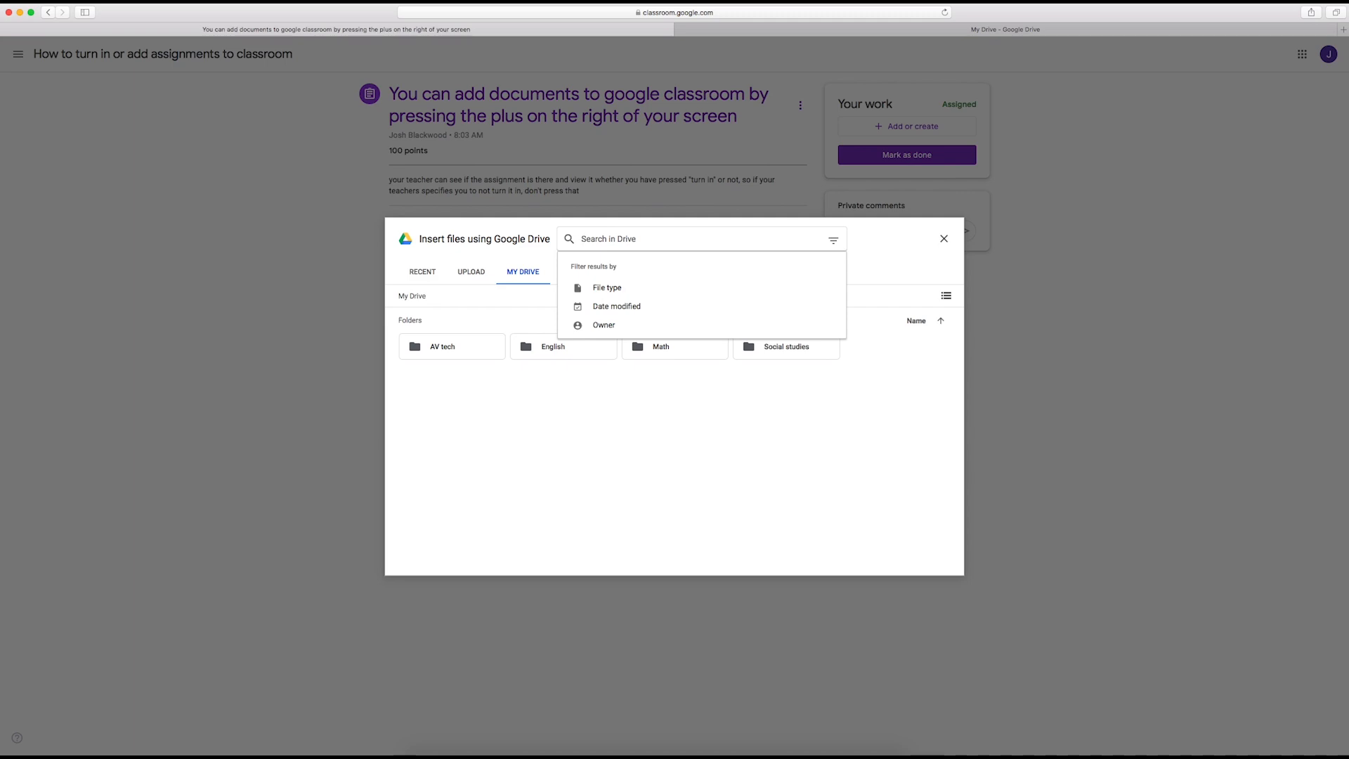
{"action": "type", "text": "script for tu"}
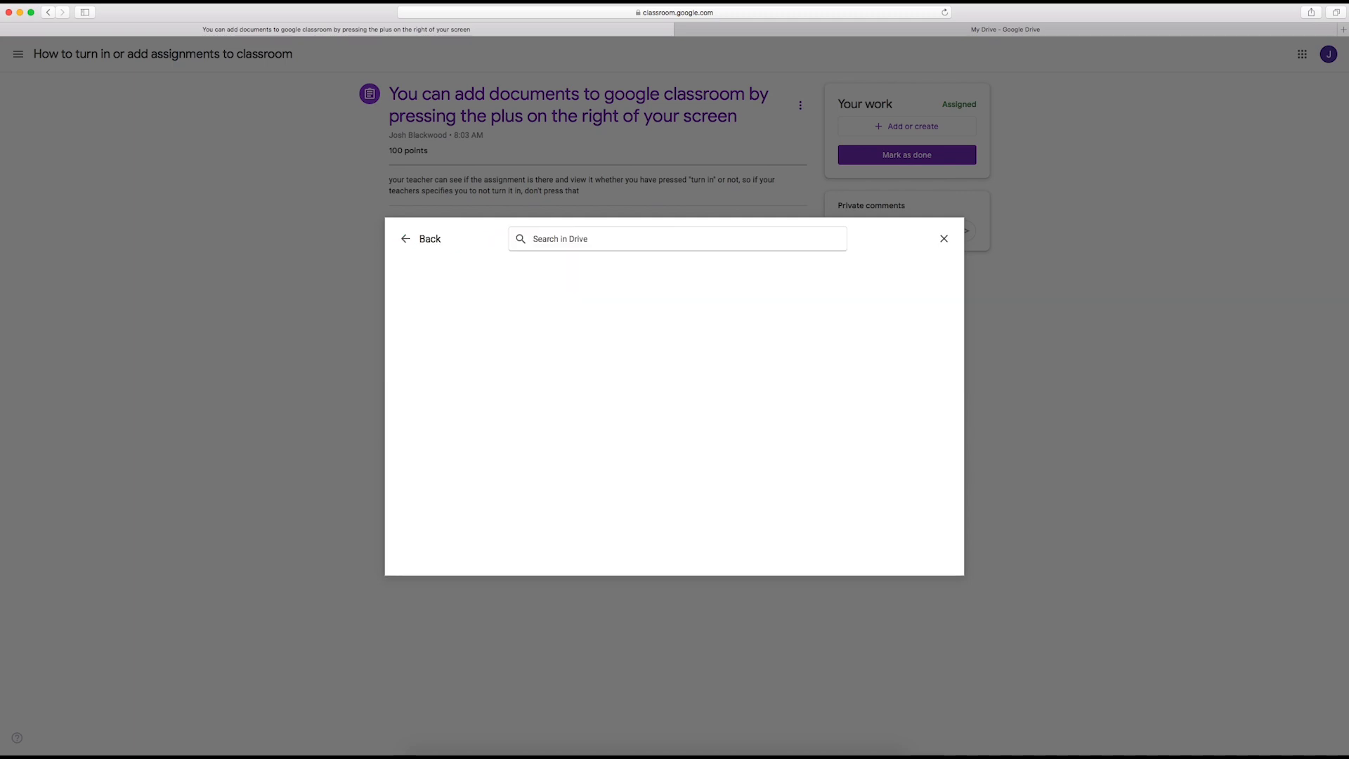
{"action": "type", "text": "script for tutorial video"}
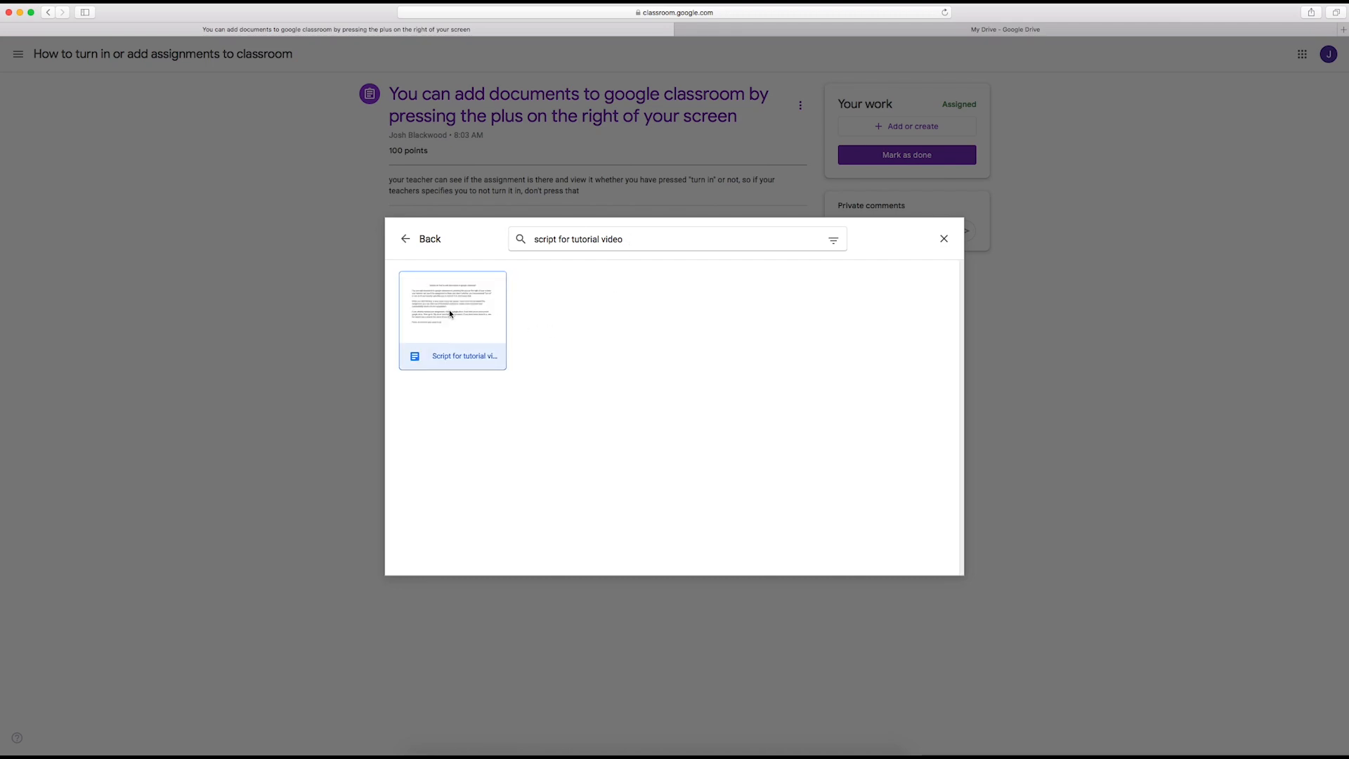
{"action": "left_click", "coordinate": [452, 303]}
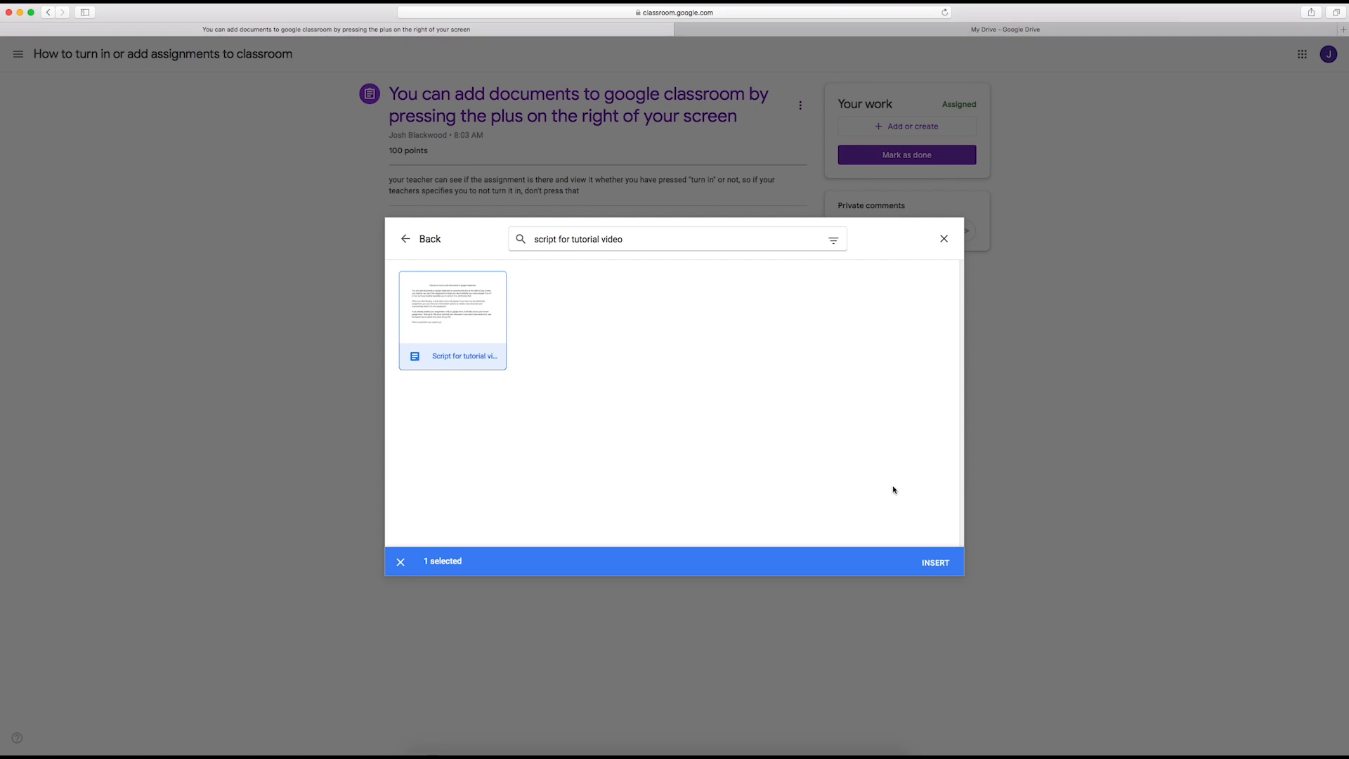
{"action": "left_click", "coordinate": [934, 562]}
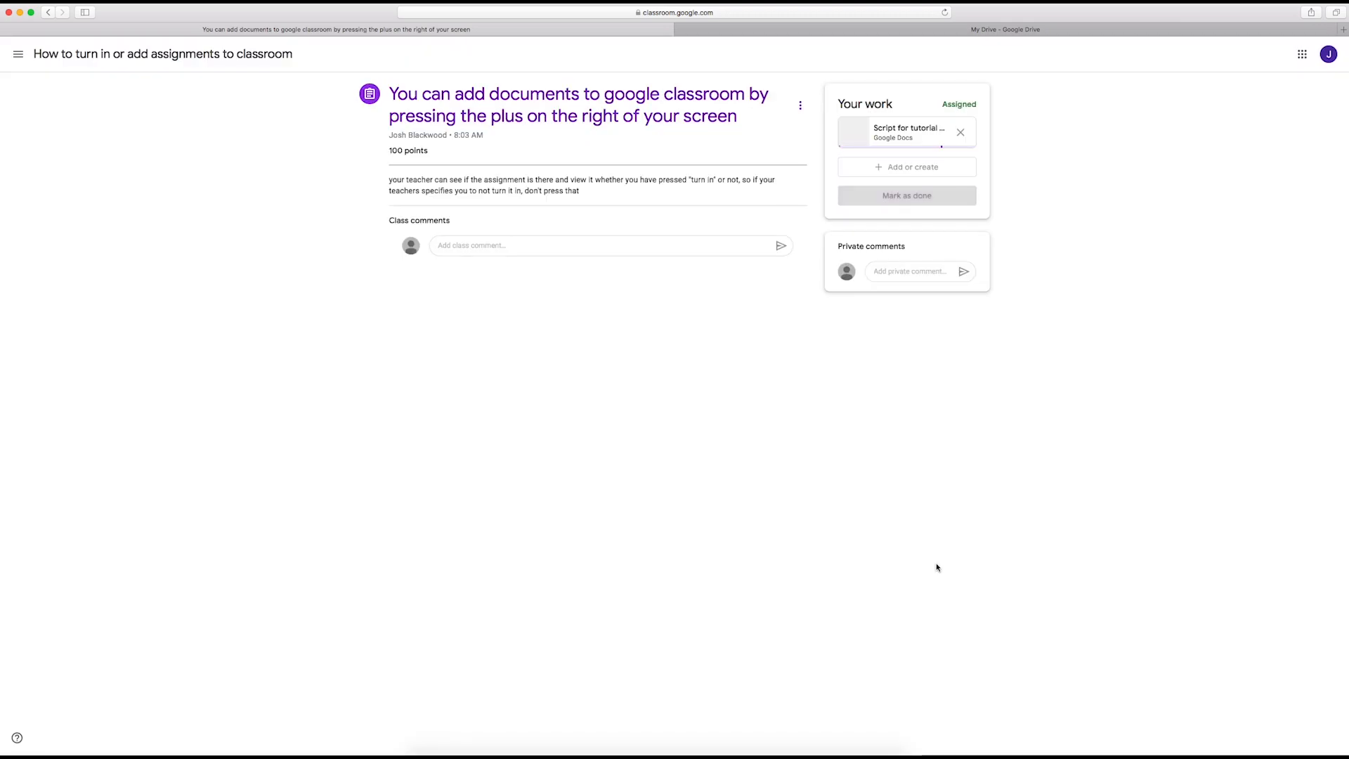